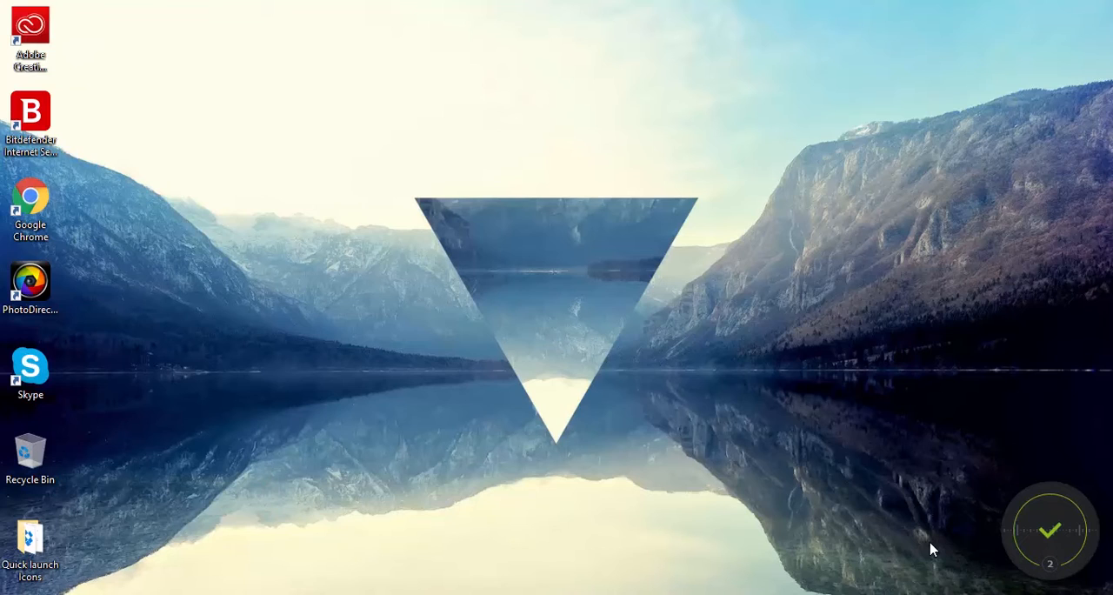
{"action": "mouse_move", "coordinate": [706, 529]}
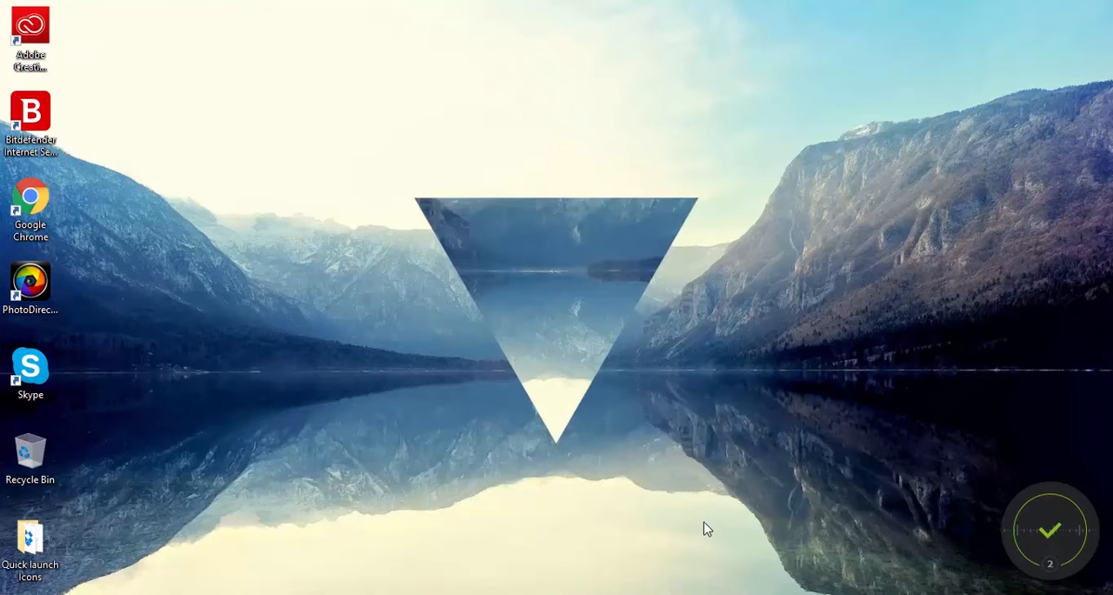
{"action": "mouse_move", "coordinate": [705, 519]}
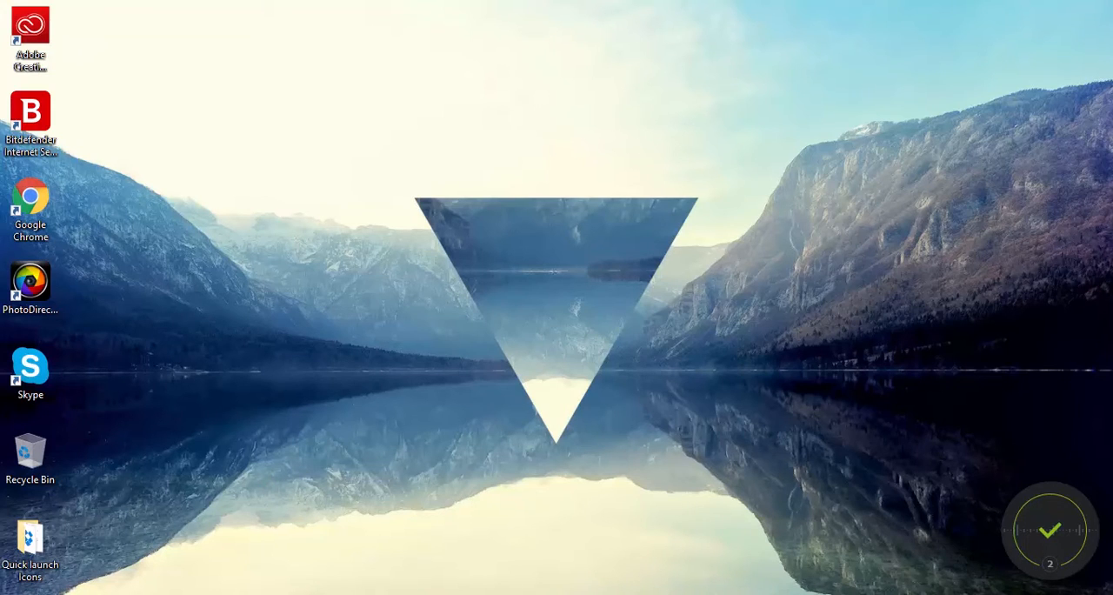
{"action": "mouse_move", "coordinate": [605, 574]}
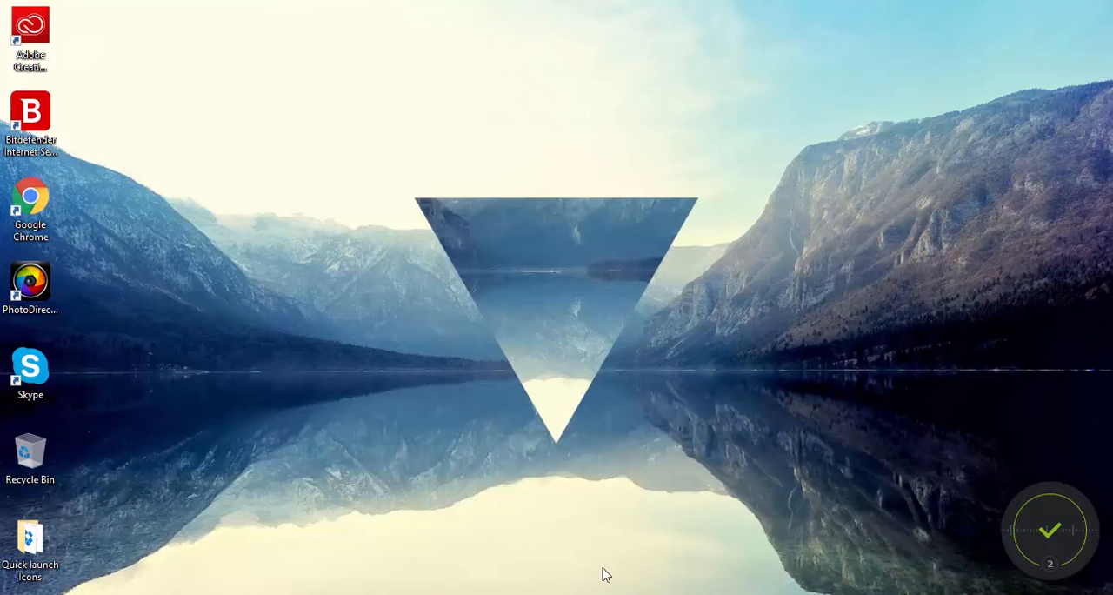
{"action": "mouse_move", "coordinate": [630, 515]}
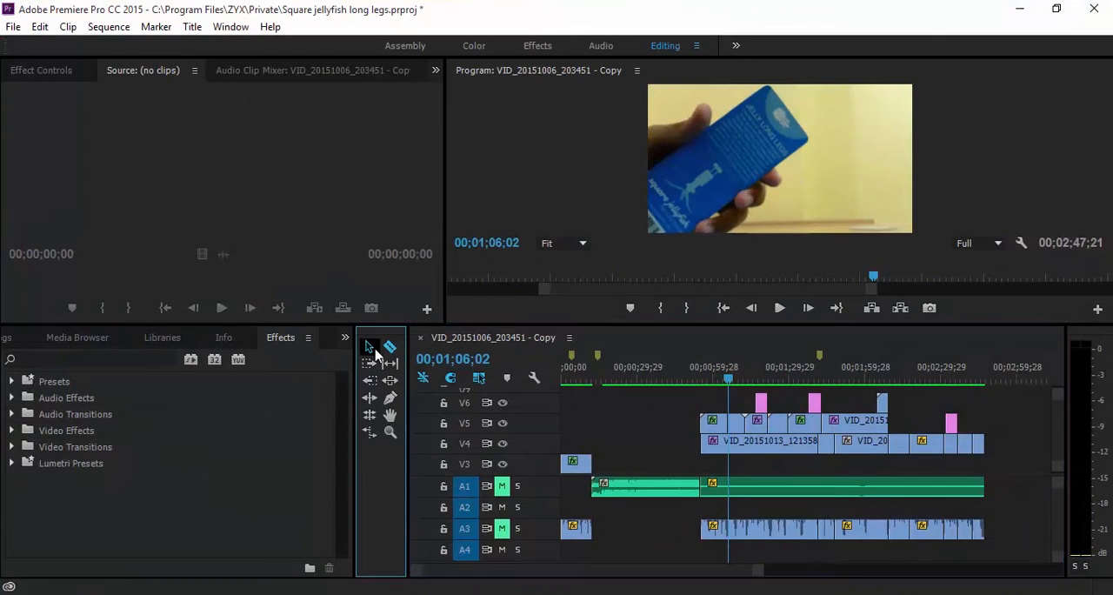
Scrub the time ruler around the one-minute mark and park the playhead at 00;01;00;27
{"action": "left_click", "coordinate": [707, 379]}
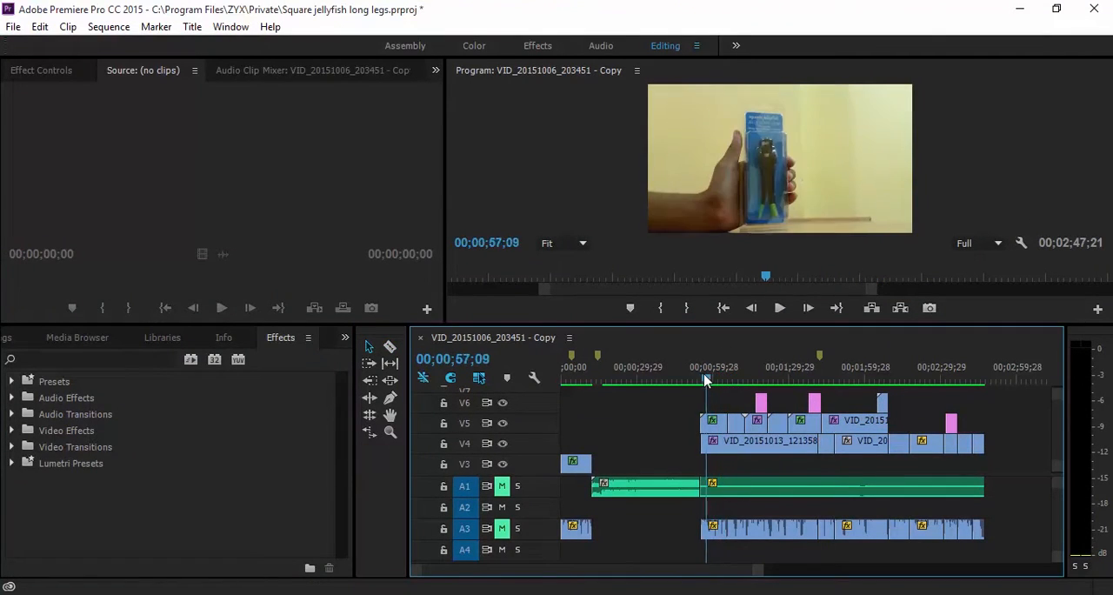
{"action": "left_click", "coordinate": [717, 379]}
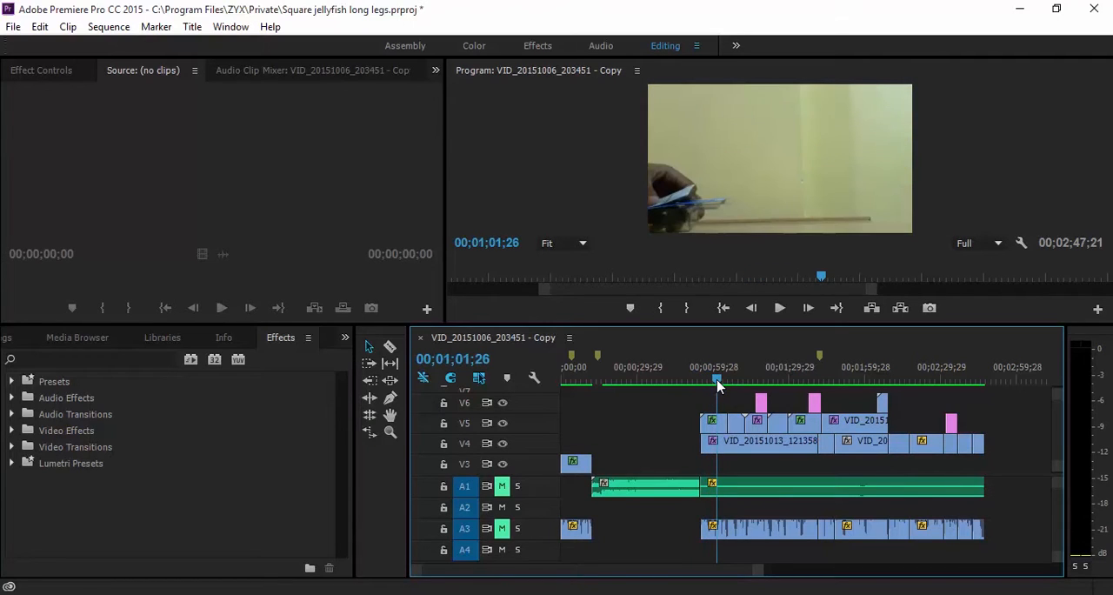
{"action": "mouse_move", "coordinate": [703, 358]}
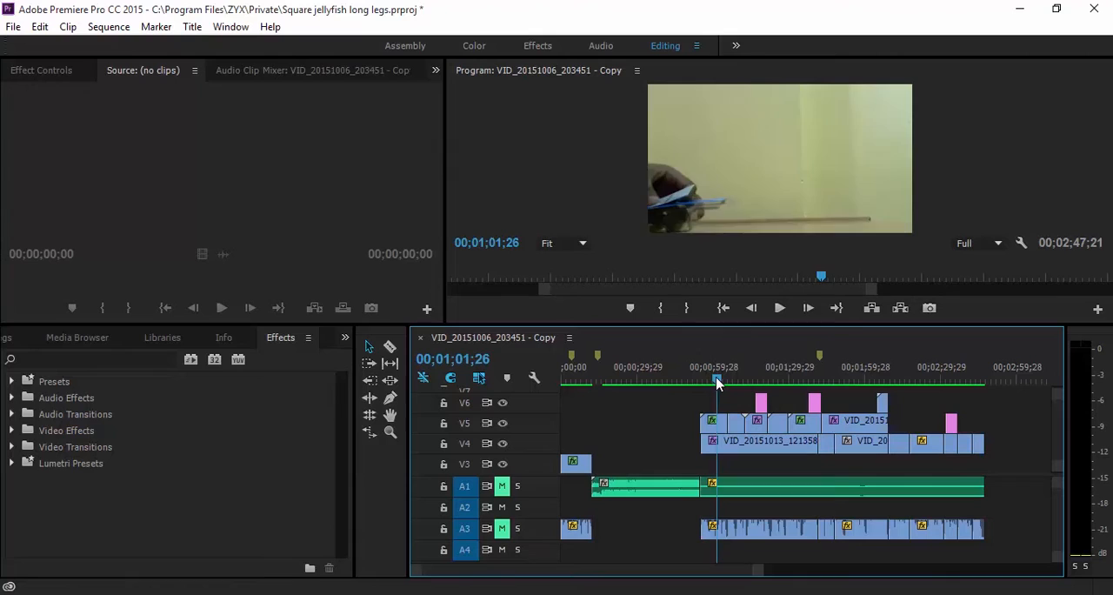
{"action": "left_click", "coordinate": [712, 379]}
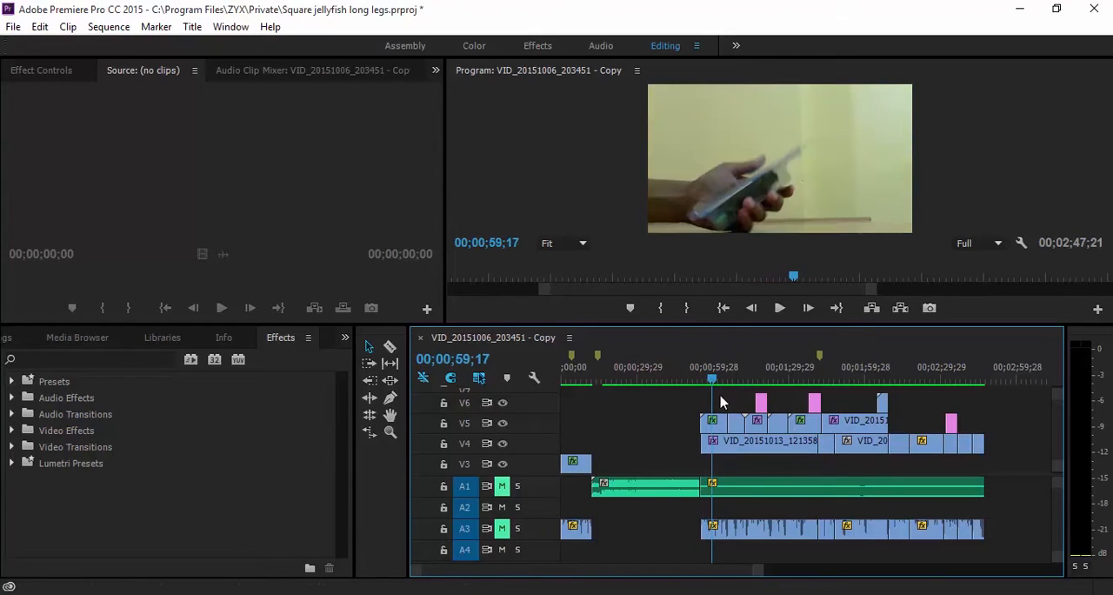
{"action": "left_click", "coordinate": [715, 381]}
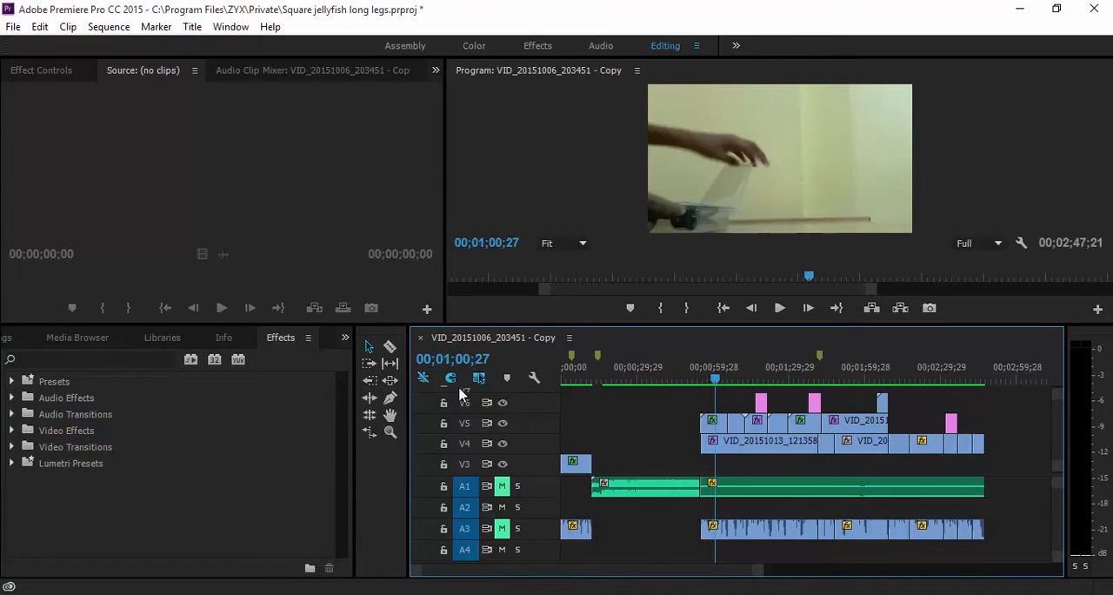
{"action": "mouse_move", "coordinate": [390, 348]}
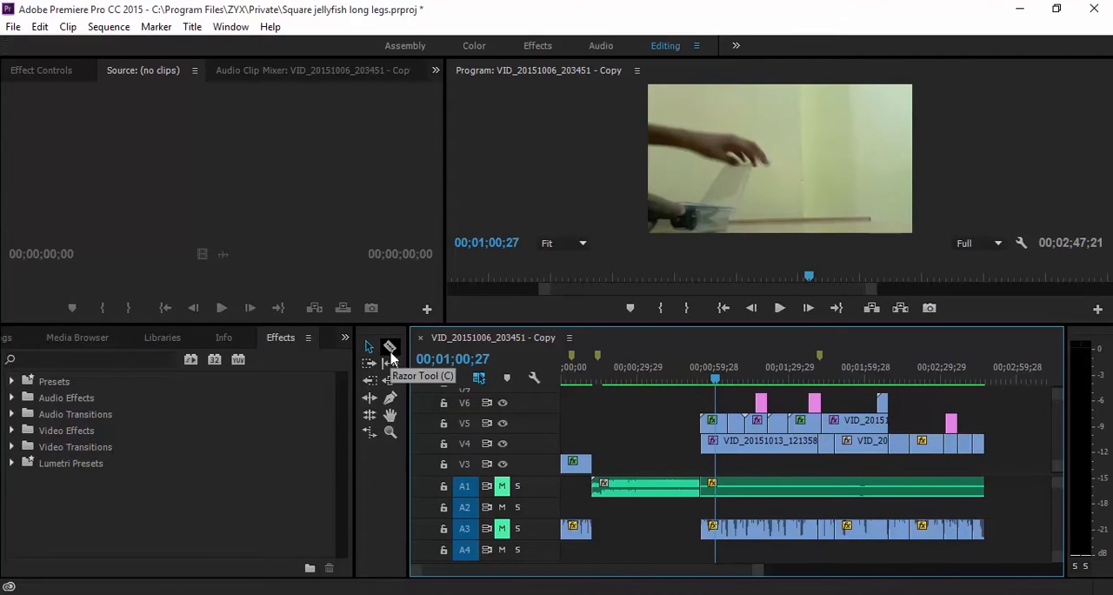
{"action": "mouse_move", "coordinate": [633, 414]}
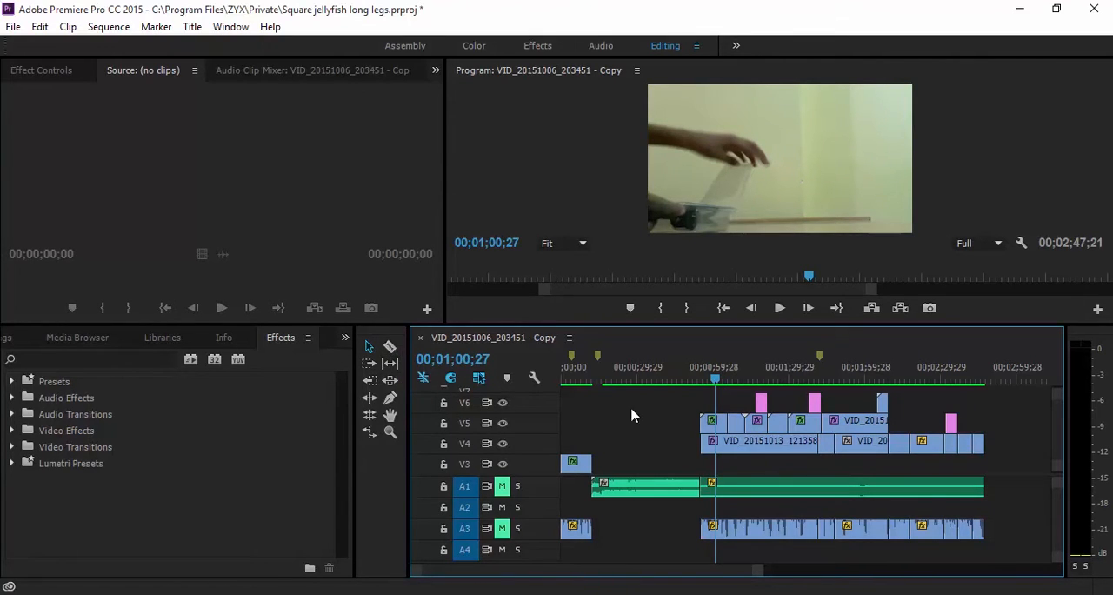
Pick the Razor Tool and move the playhead to 00;01;02;06
{"action": "left_click", "coordinate": [390, 348]}
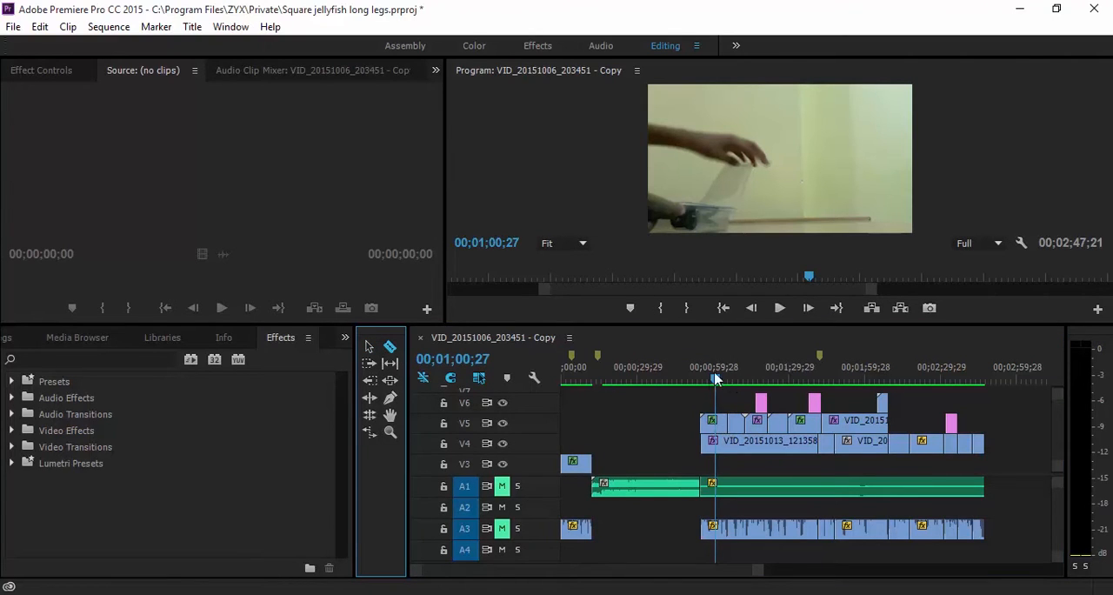
{"action": "left_click", "coordinate": [719, 377]}
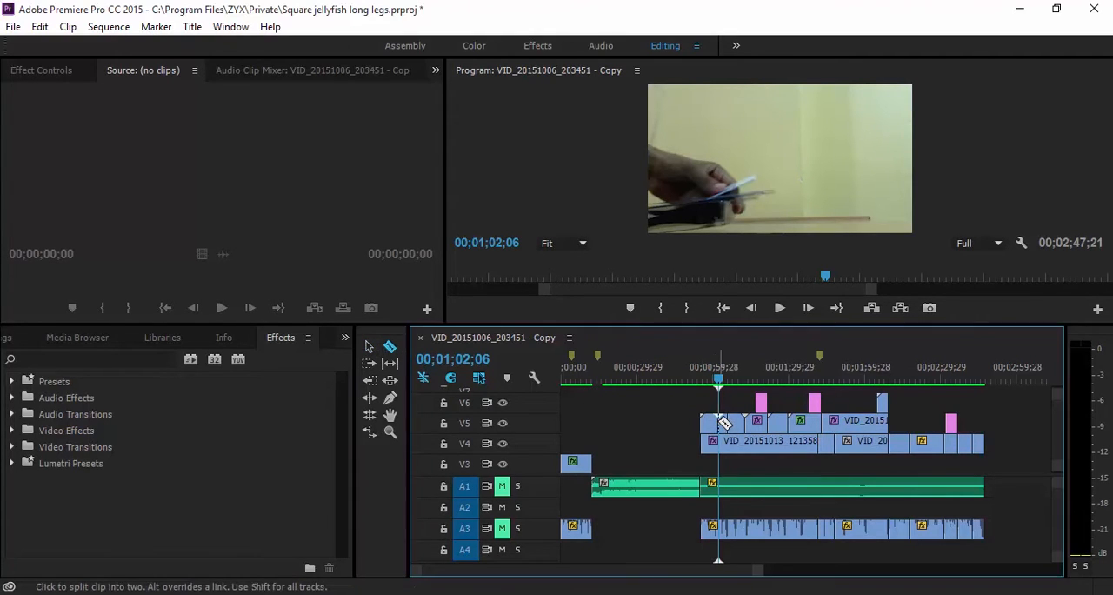
{"action": "mouse_move", "coordinate": [449, 376]}
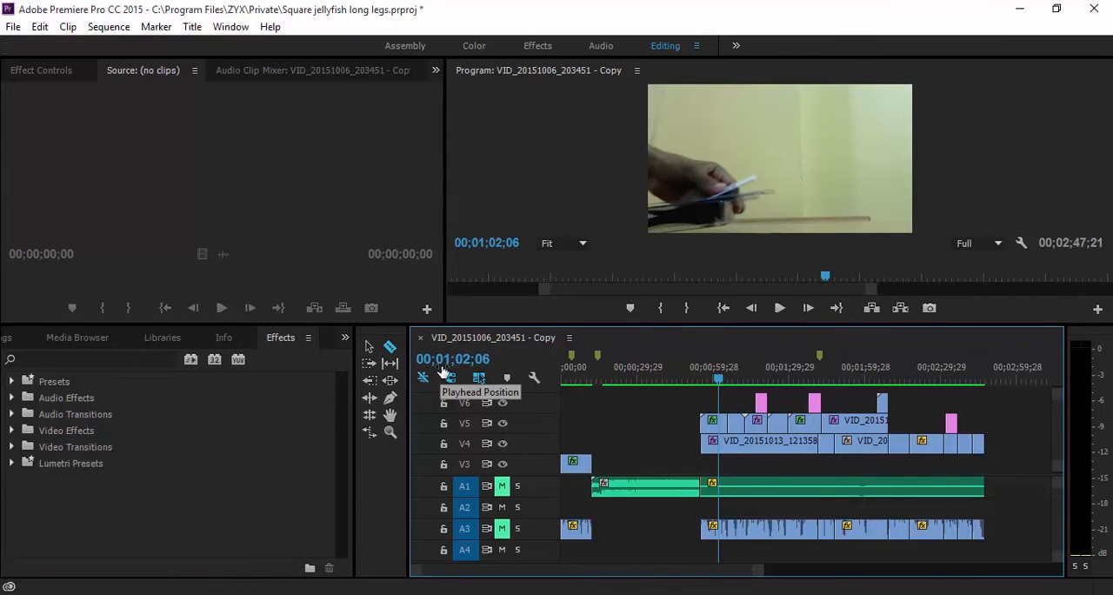
{"action": "mouse_move", "coordinate": [710, 387]}
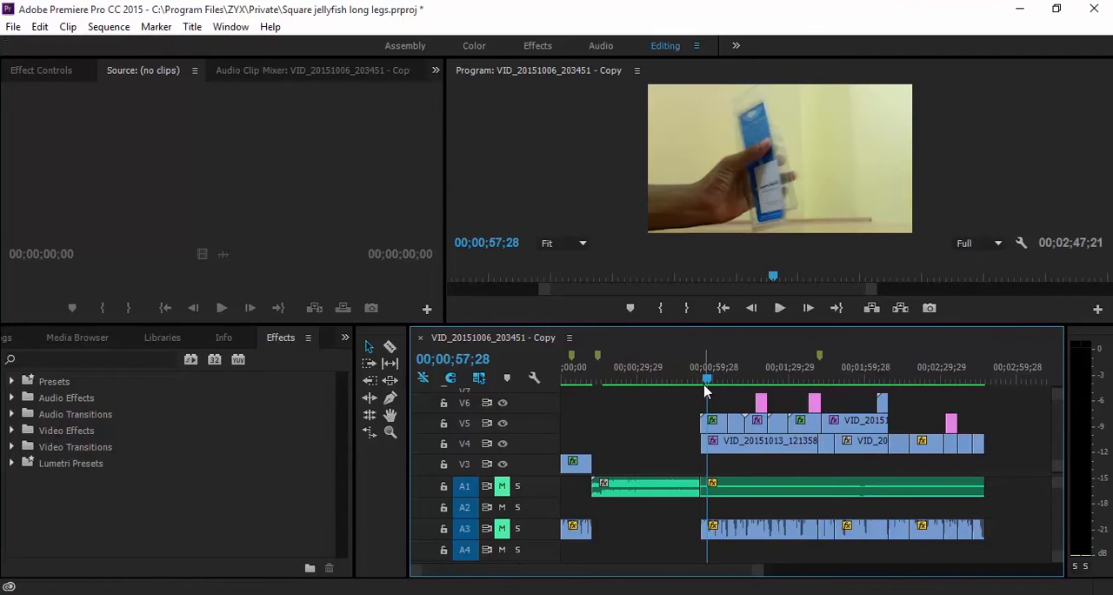
Restore the Selection Tool and place the playhead at 00;01;03;05
{"action": "left_click", "coordinate": [711, 379]}
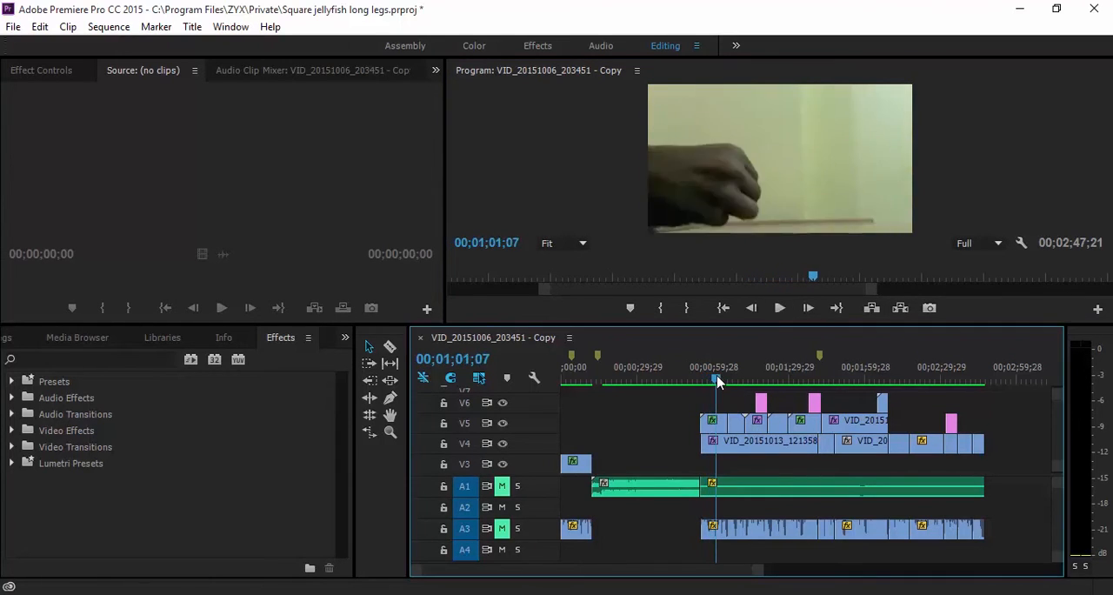
{"action": "left_click", "coordinate": [780, 306]}
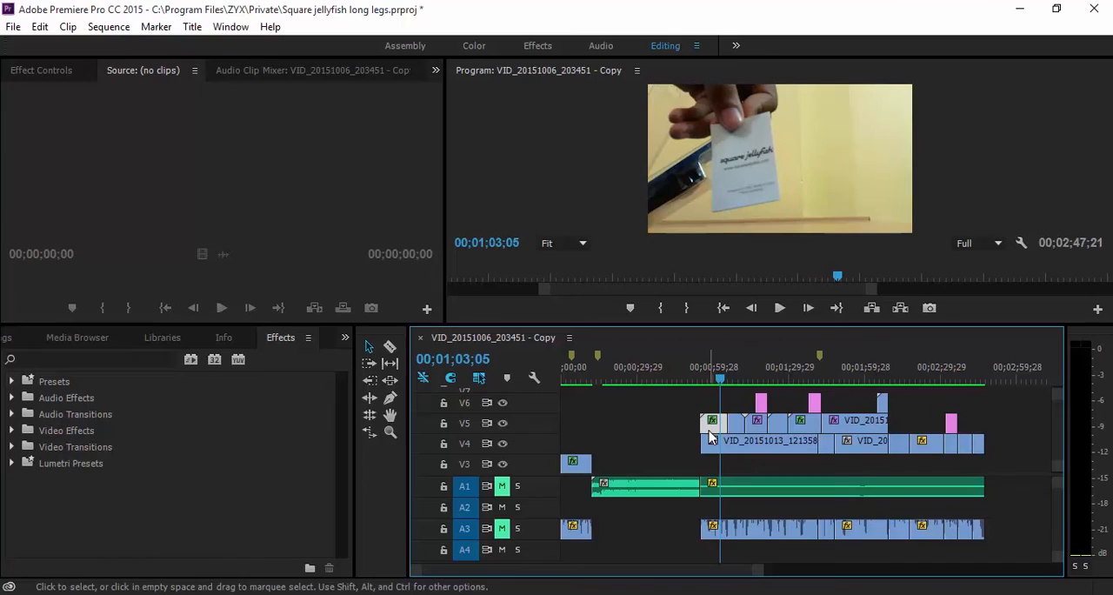
{"action": "mouse_move", "coordinate": [728, 456]}
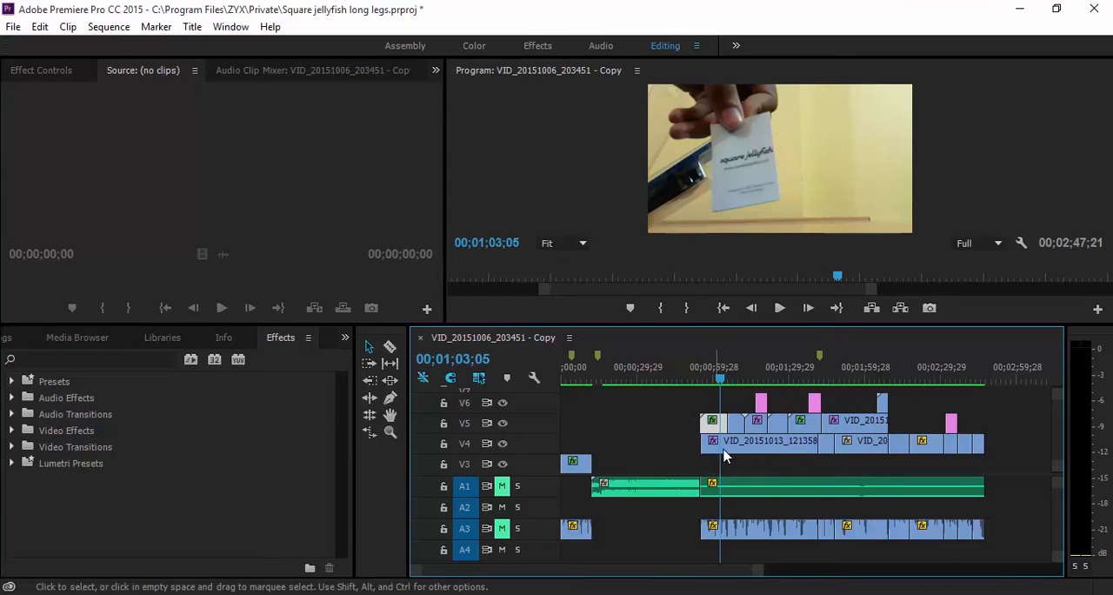
Clear the selection, then select the short clip at the start of track V5
{"action": "left_click", "coordinate": [711, 445]}
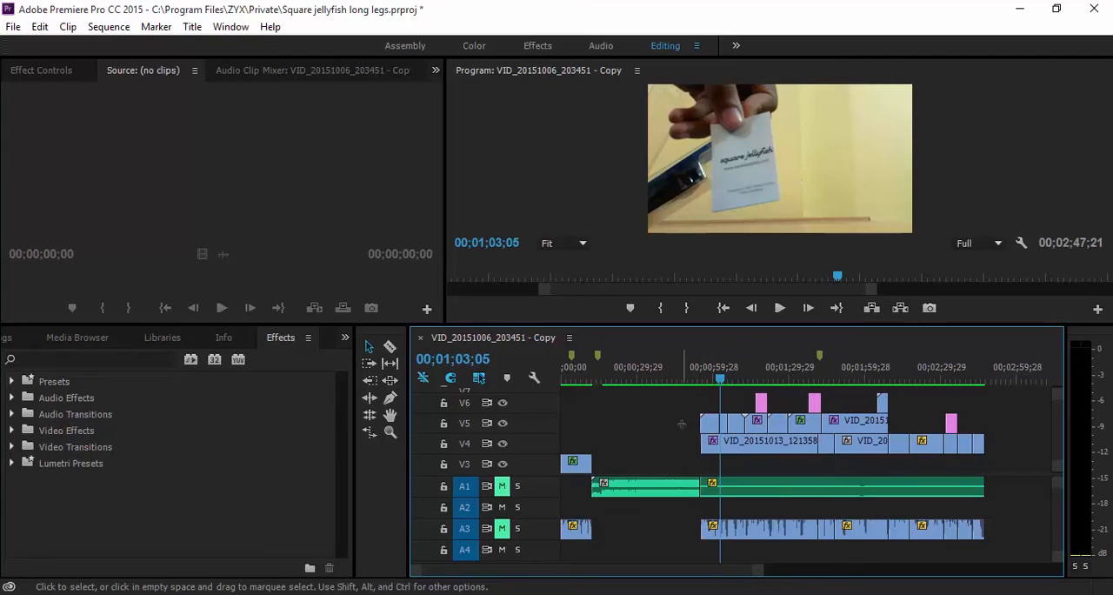
{"action": "left_click", "coordinate": [712, 425]}
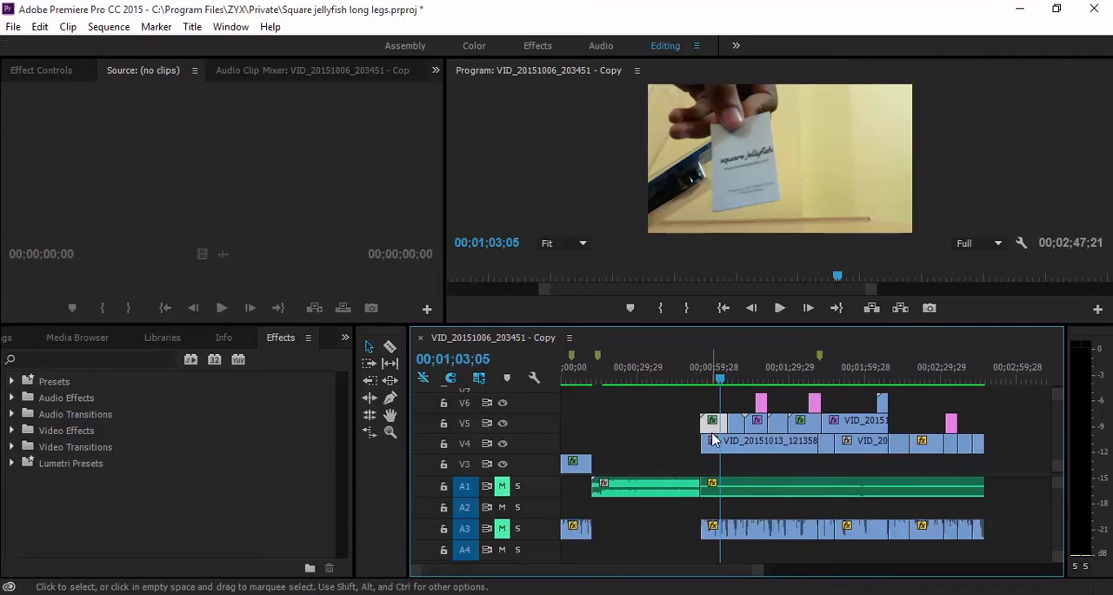
Drag the playhead to 00;01;08;29 and cut the selected clips there with Ctrl+K
{"action": "left_click_drag", "start_coordinate": [705, 421], "coordinate": [818, 466]}
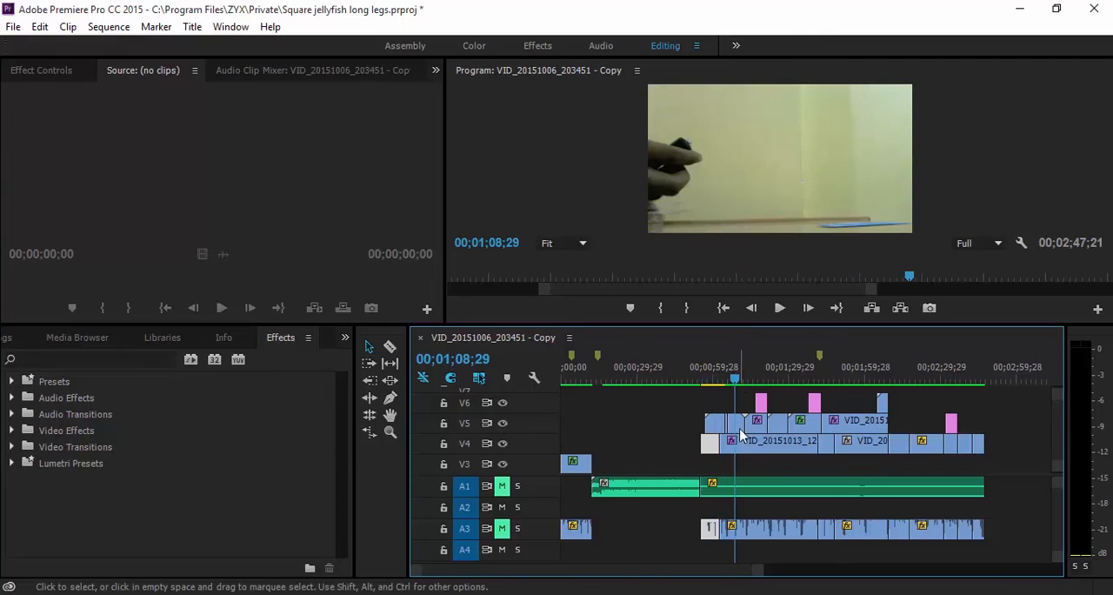
{"action": "mouse_move", "coordinate": [759, 453]}
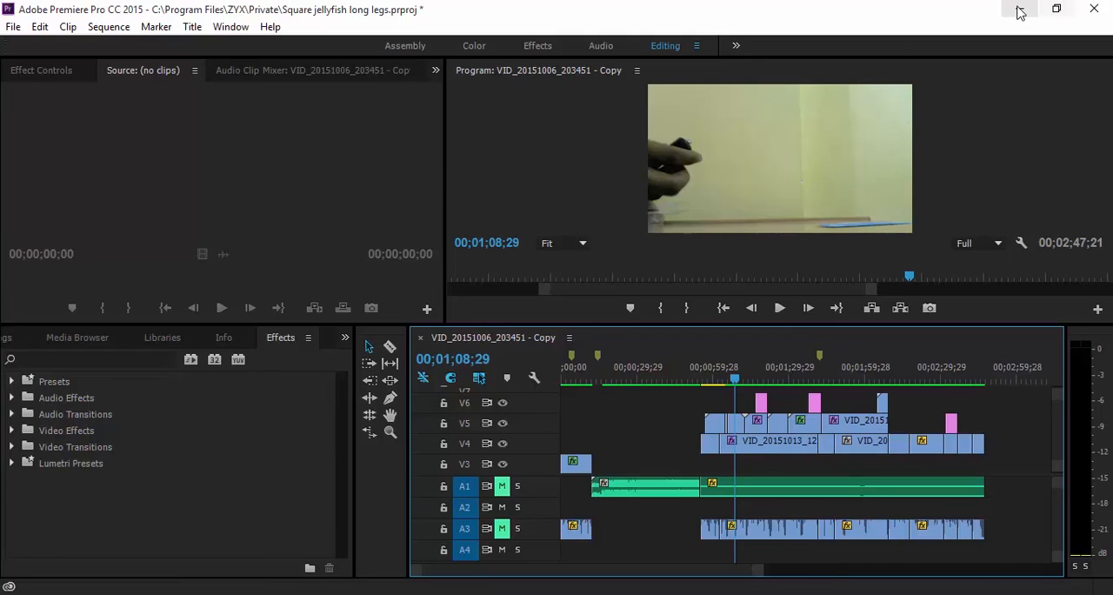
{"action": "mouse_move", "coordinate": [1019, 10]}
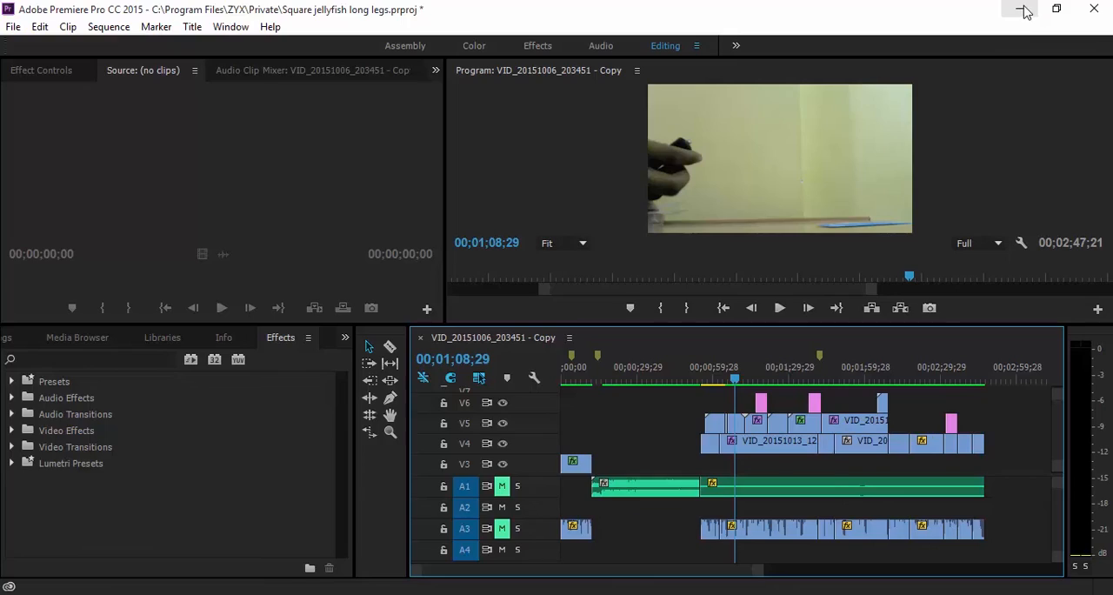
{"action": "mouse_move", "coordinate": [1023, 8]}
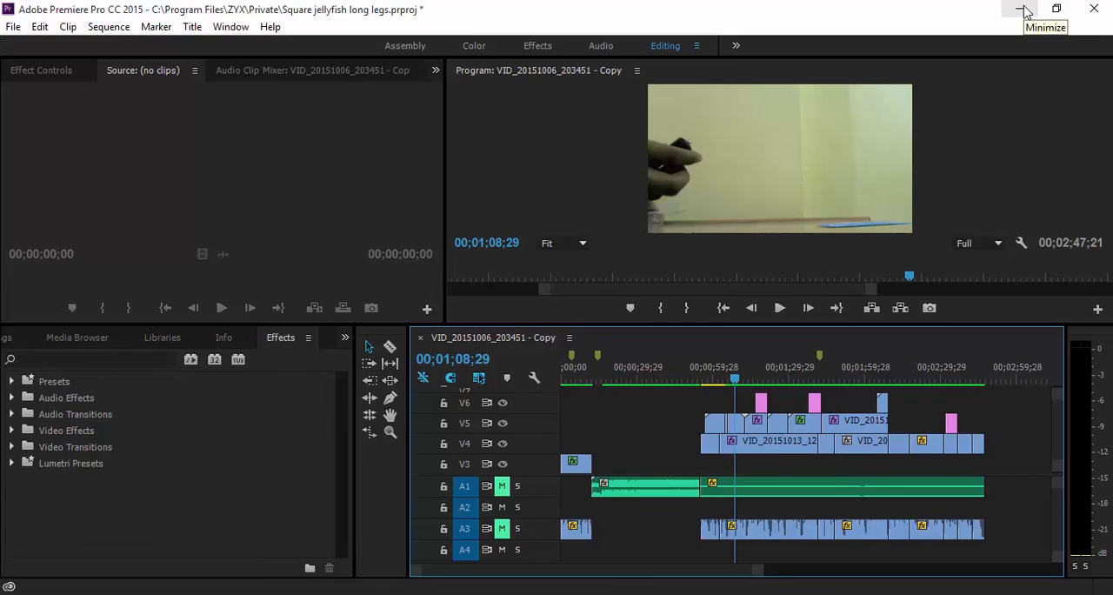